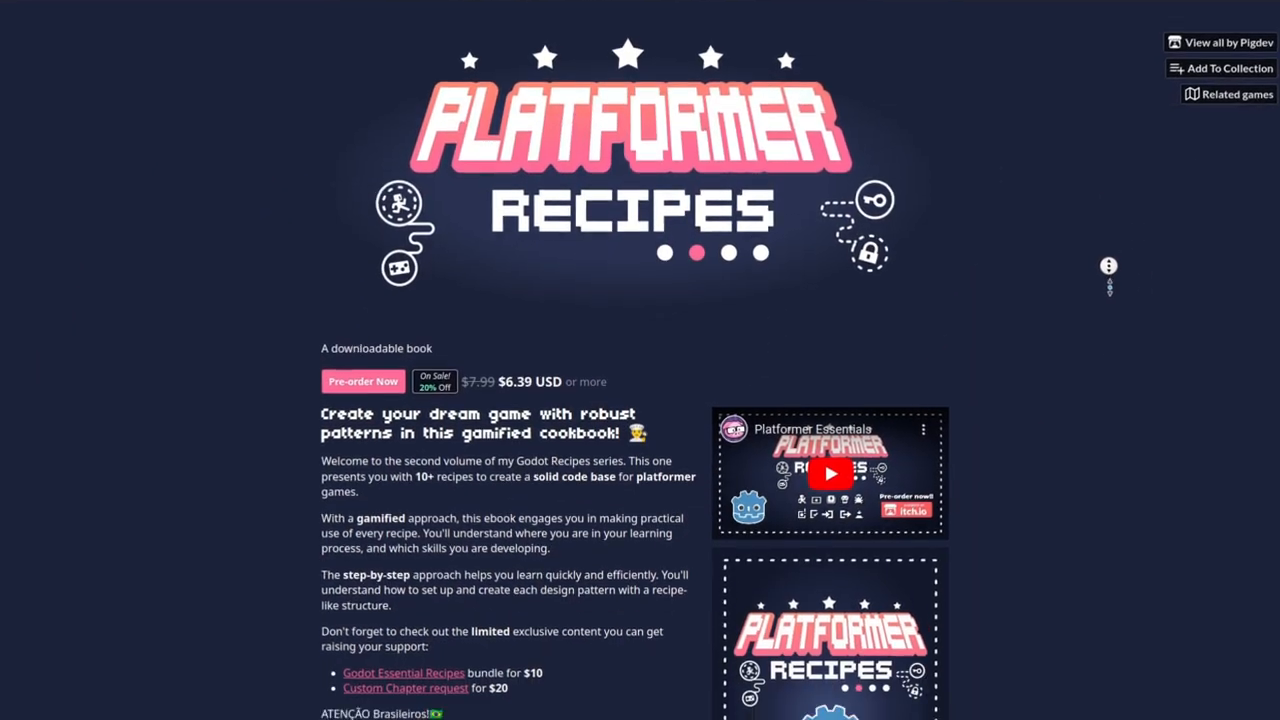
Step: Scroll through the Platformer Essential Recipes pre-order sale page and its sales-goal details
scroll(down, 3)
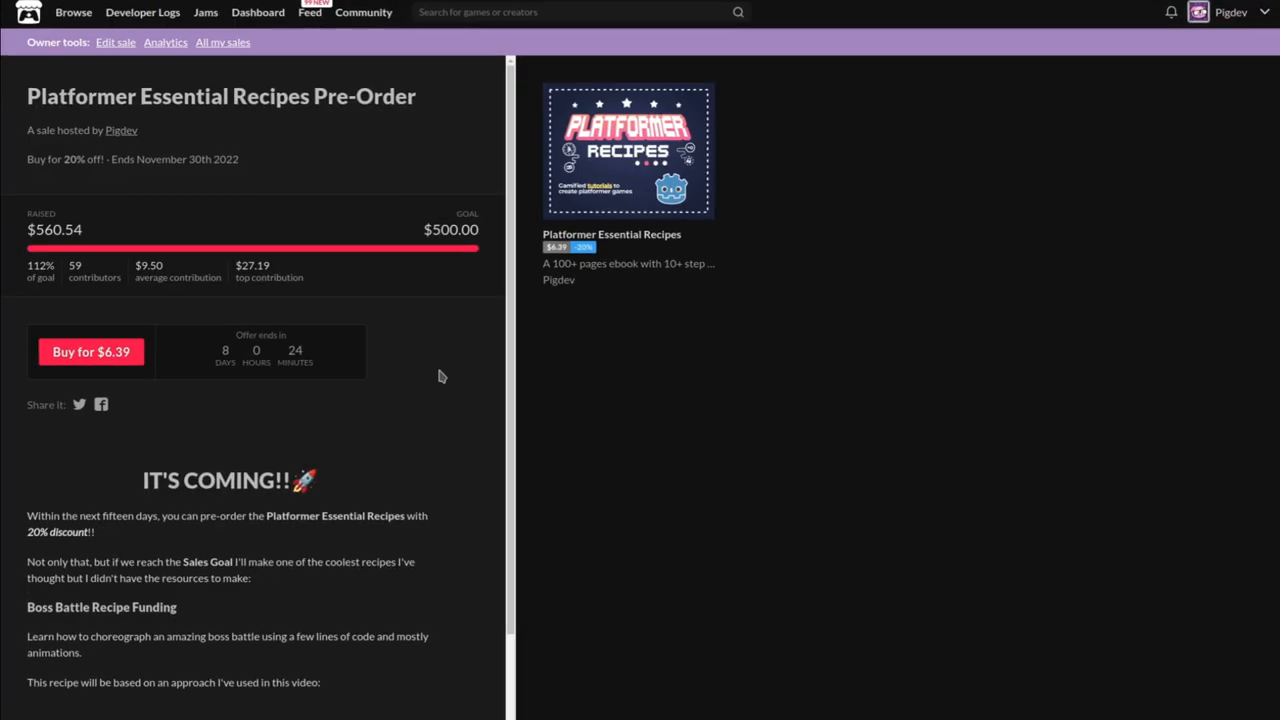
scroll(down, 3)
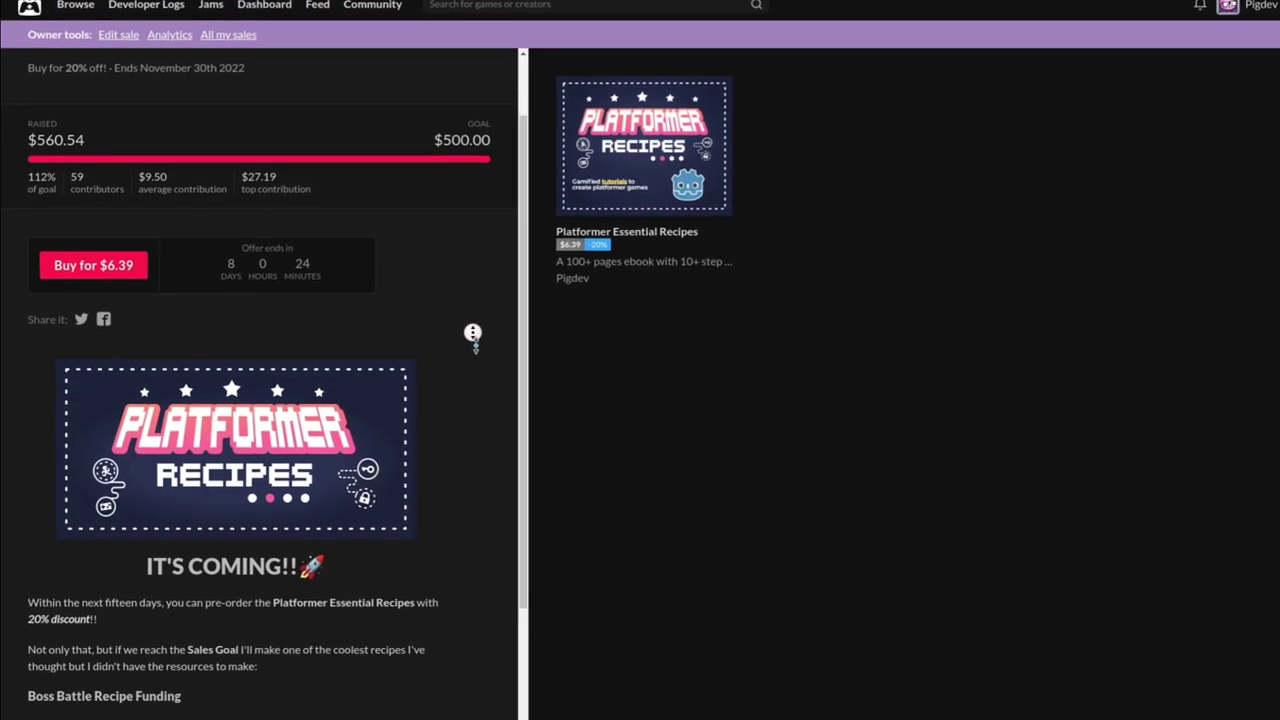
scroll(down, 3)
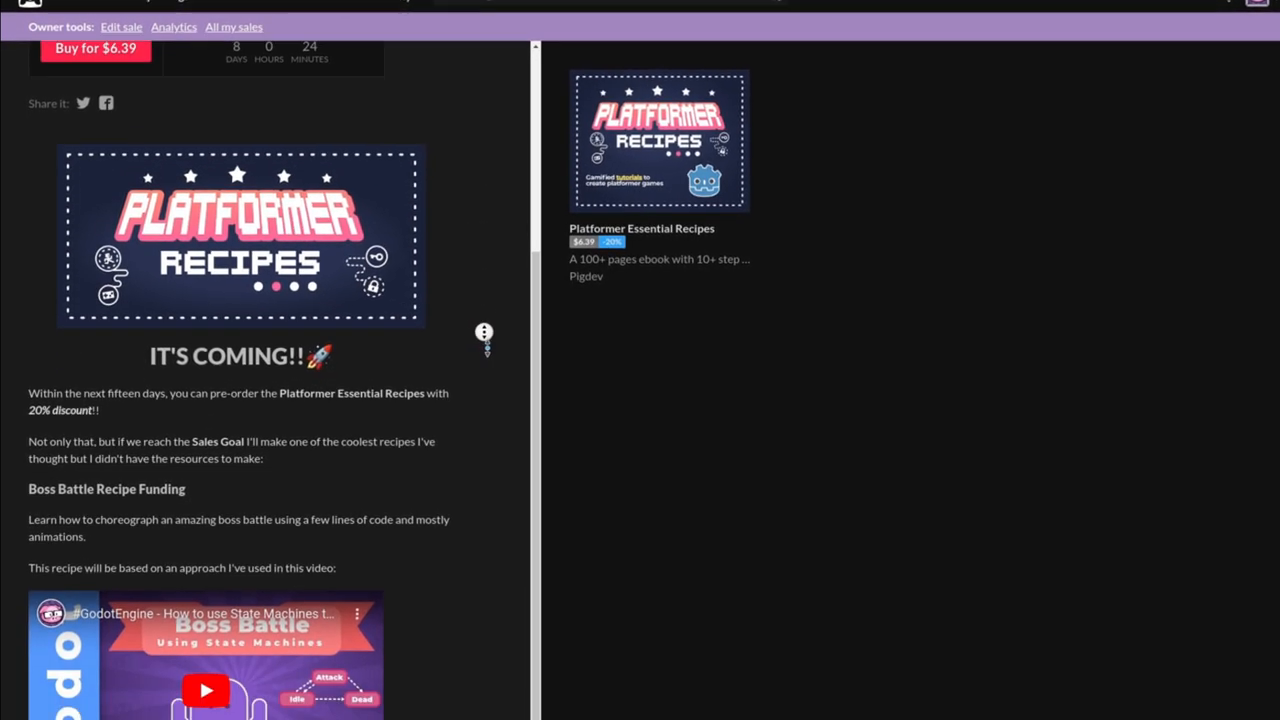
scroll(down, 3)
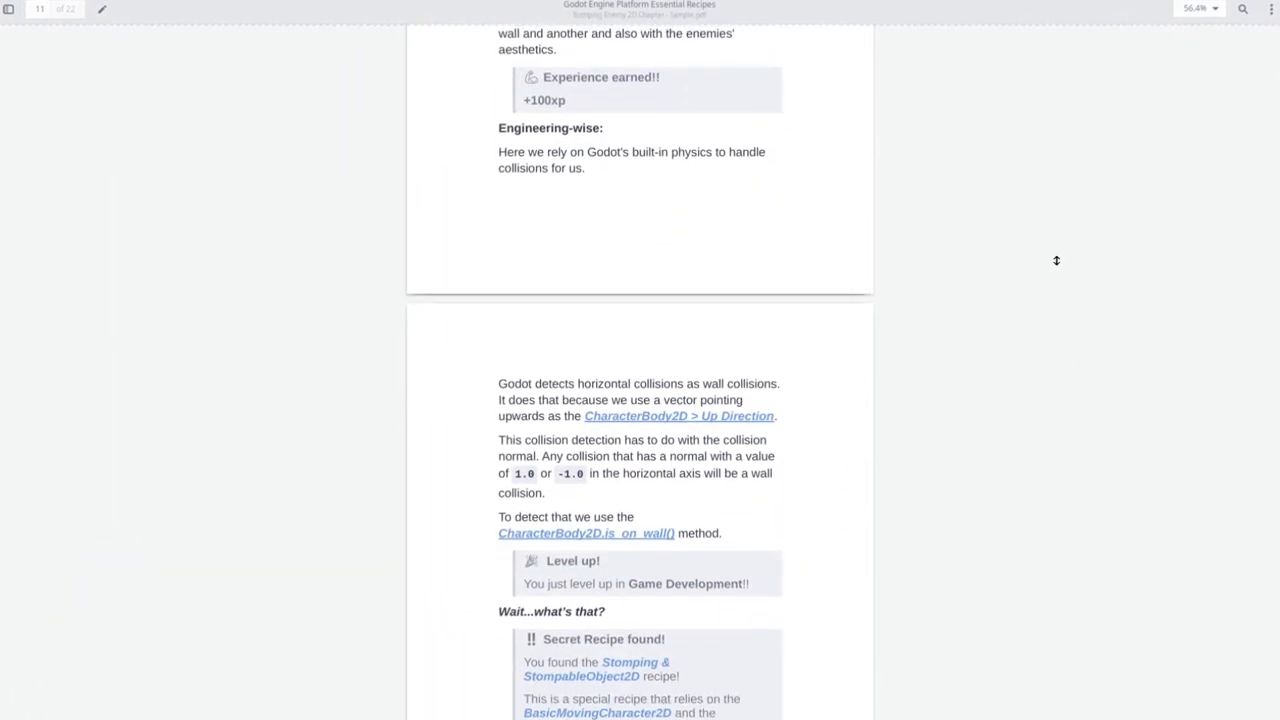
scroll(down, 3)
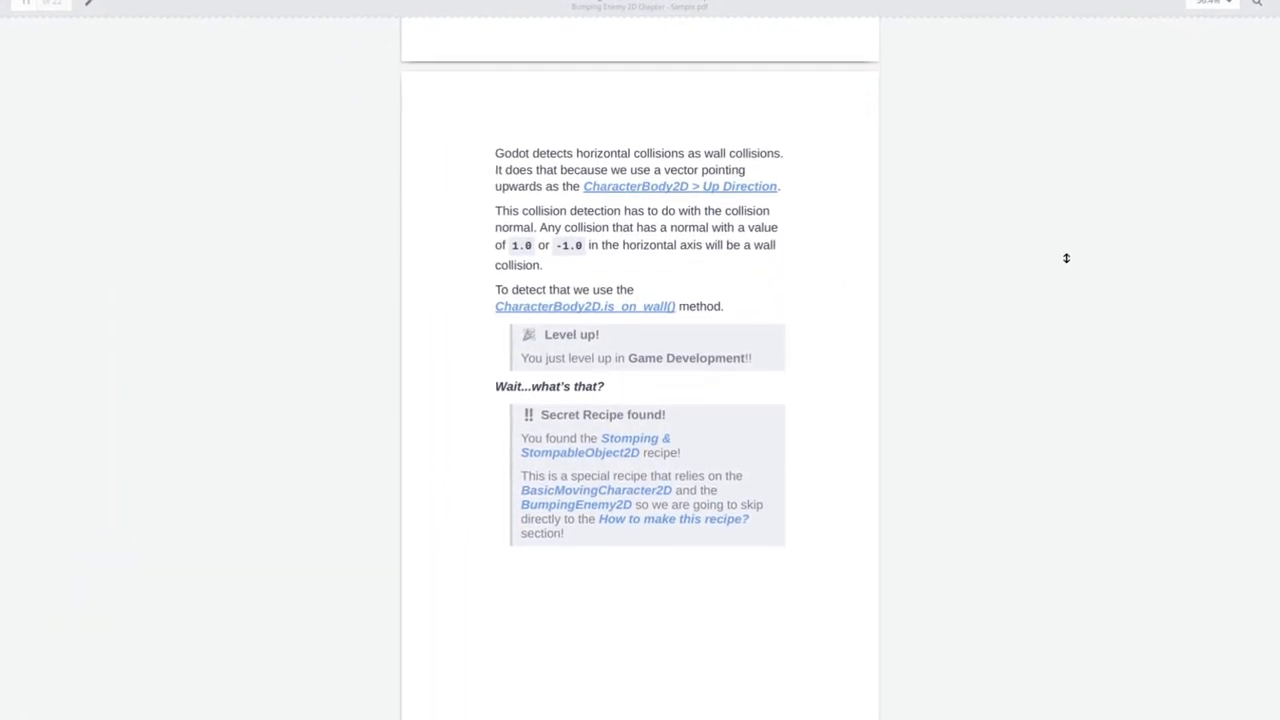
scroll(down, 3)
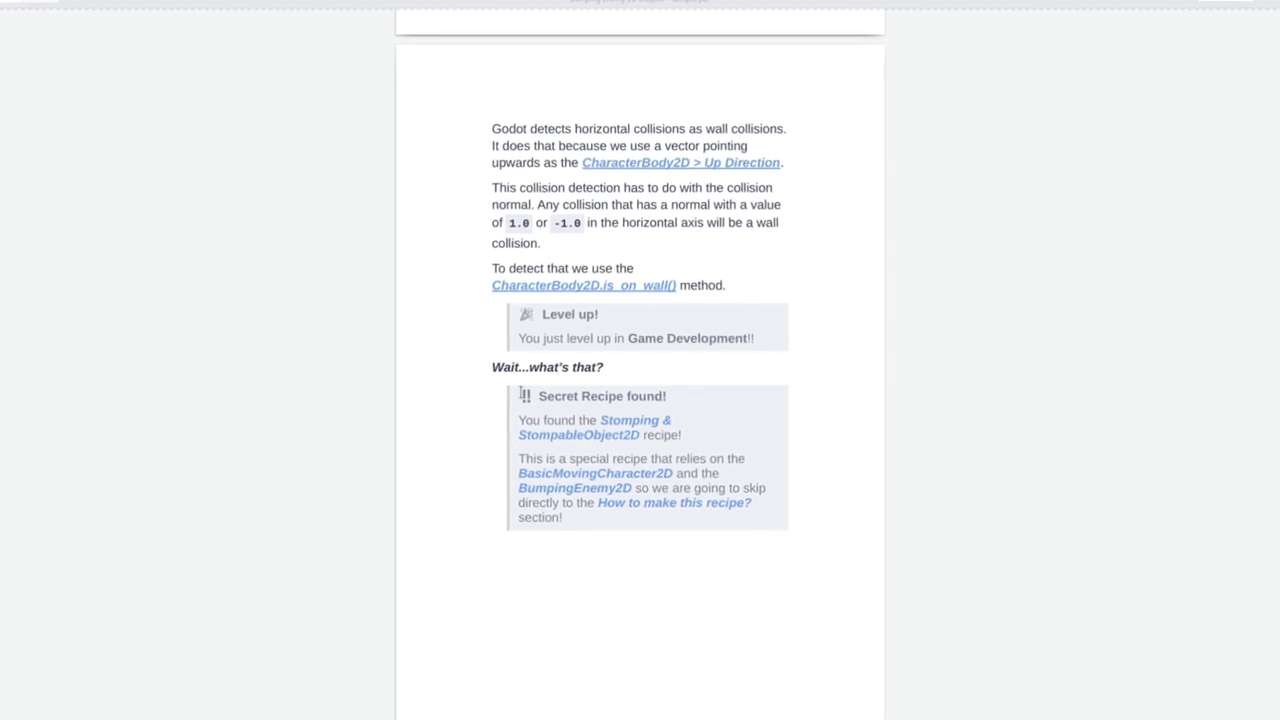
drag(518, 396, 740, 490)
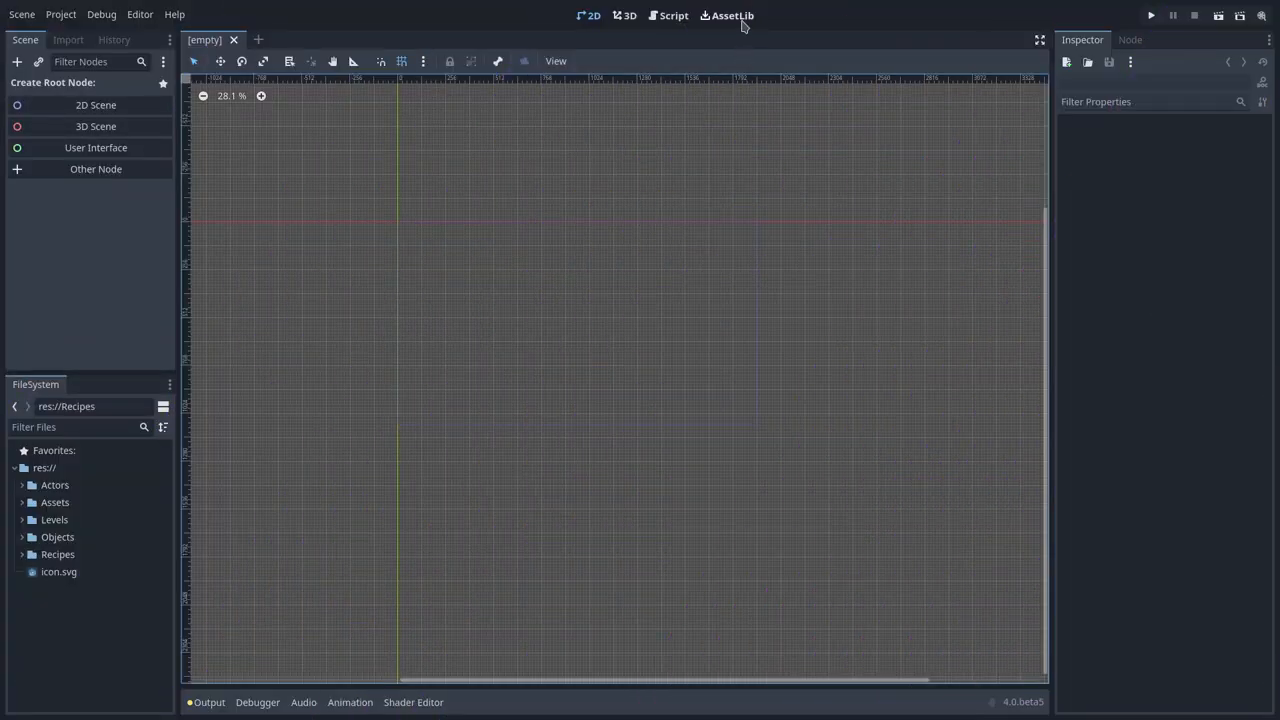
Step: Install only recipe/PathFollowPlatform2D.tscn from the book asset zip and review the PathFollow2D docs
click(729, 15)
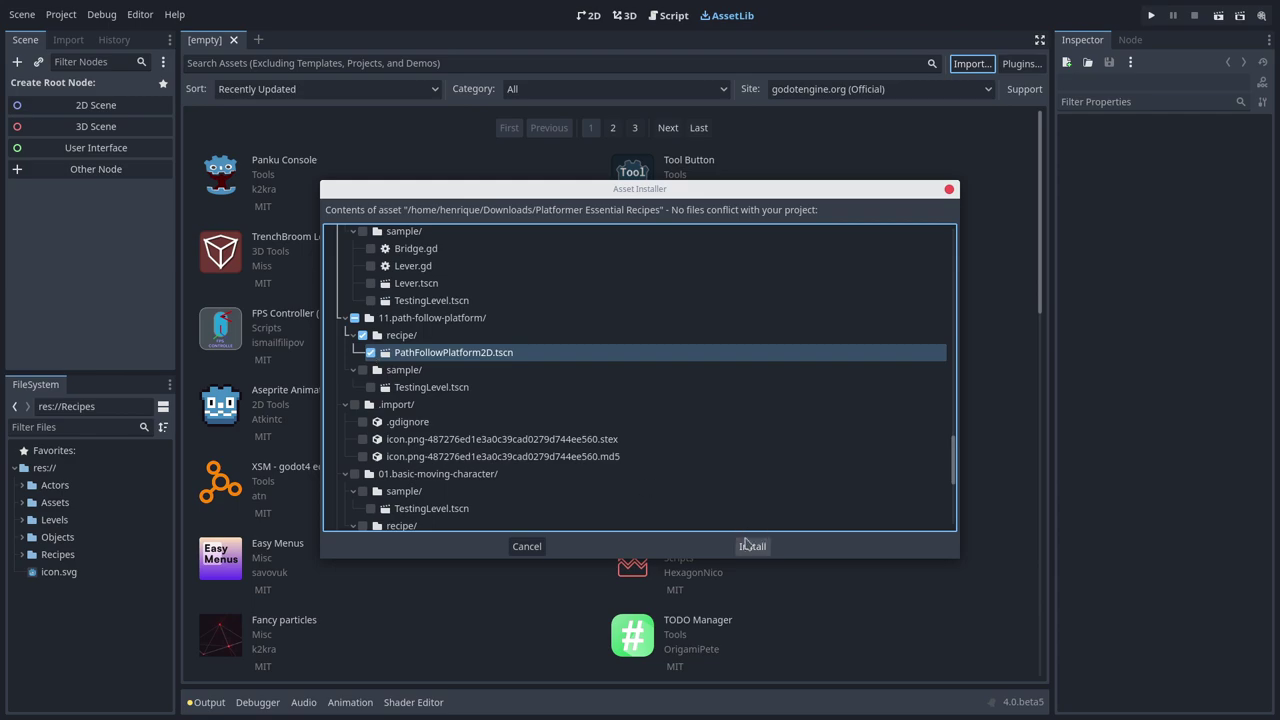
click(752, 546)
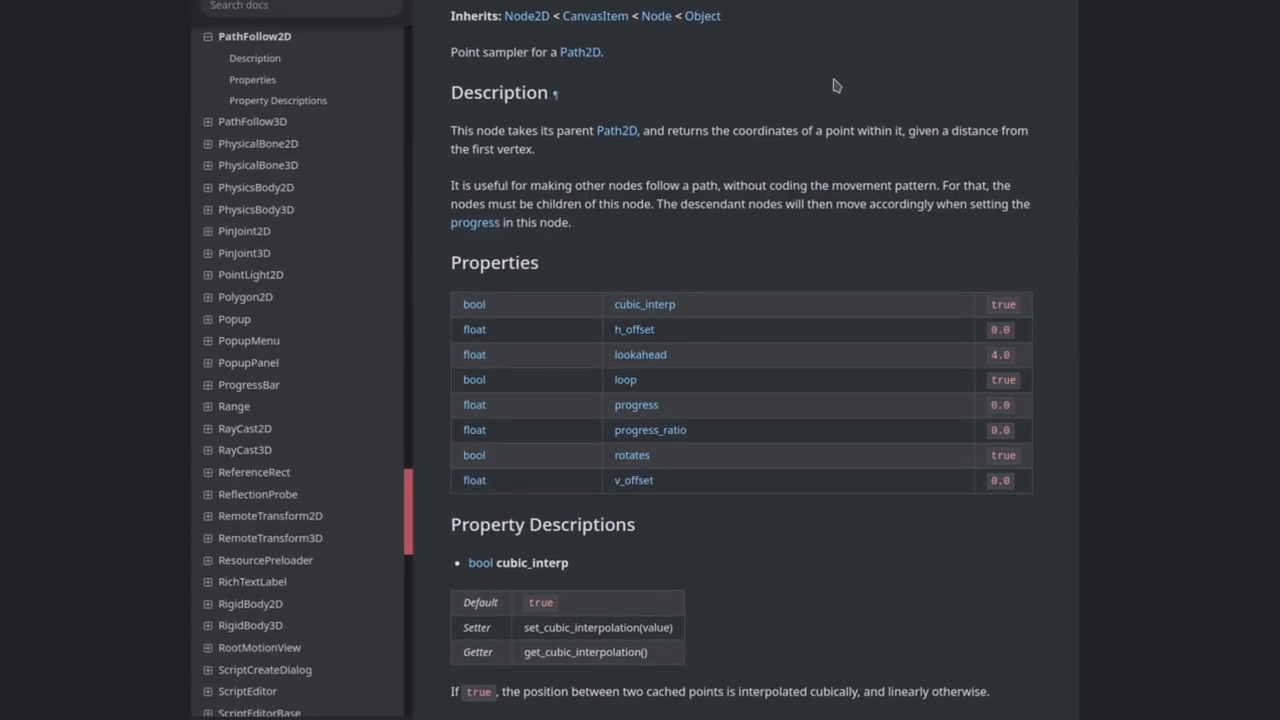
scroll(down, 3)
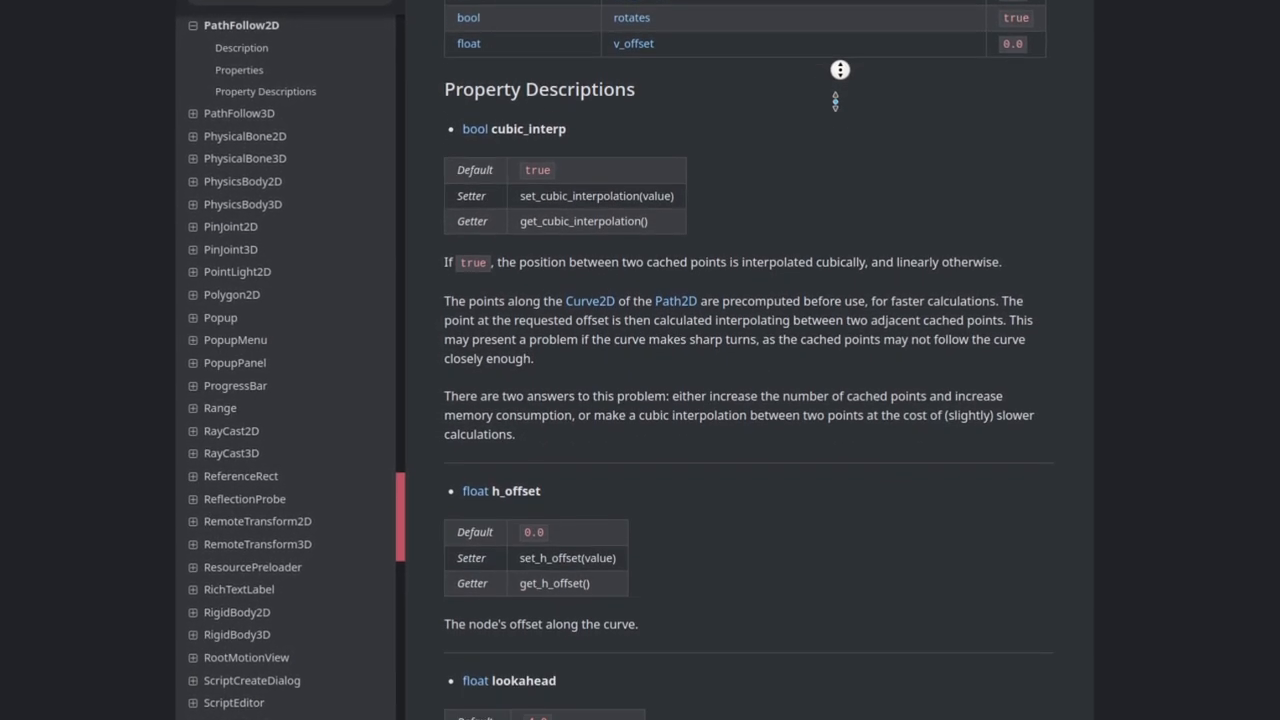
scroll(down, 3)
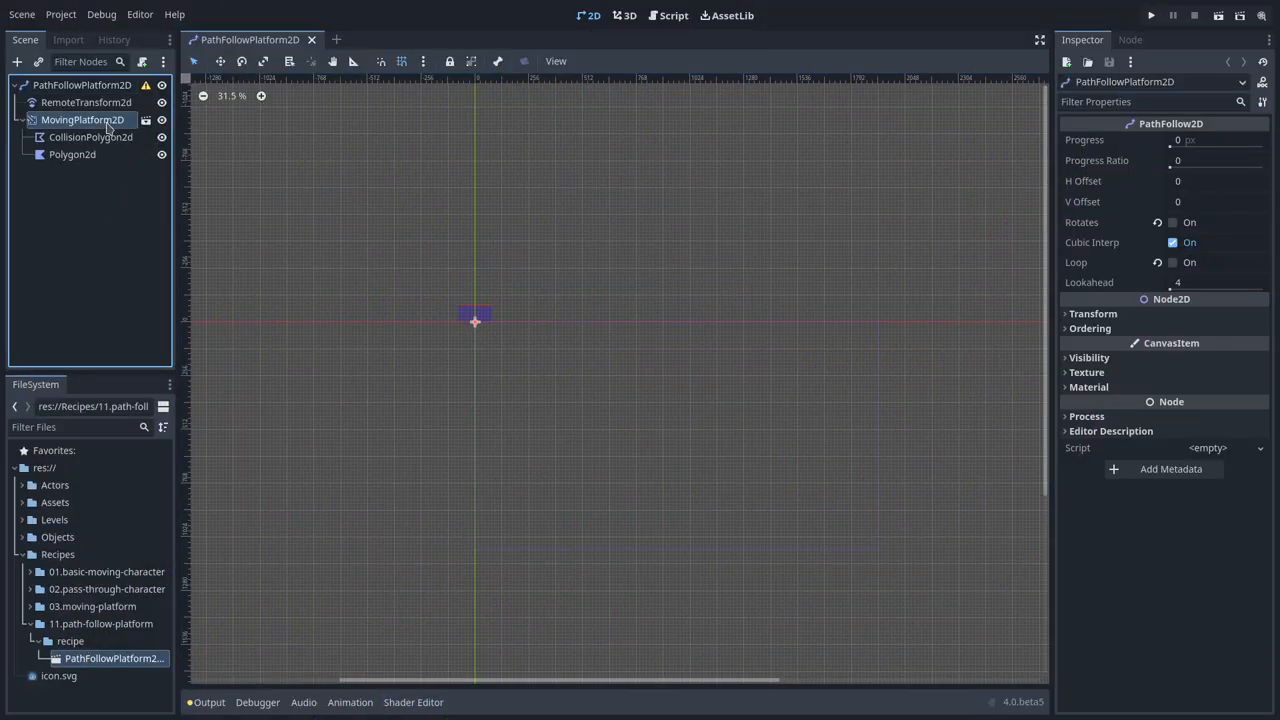
Step: Swap the platform for the MovingPlatform2D scene and save the scene into res://Objects
right_click(85, 119)
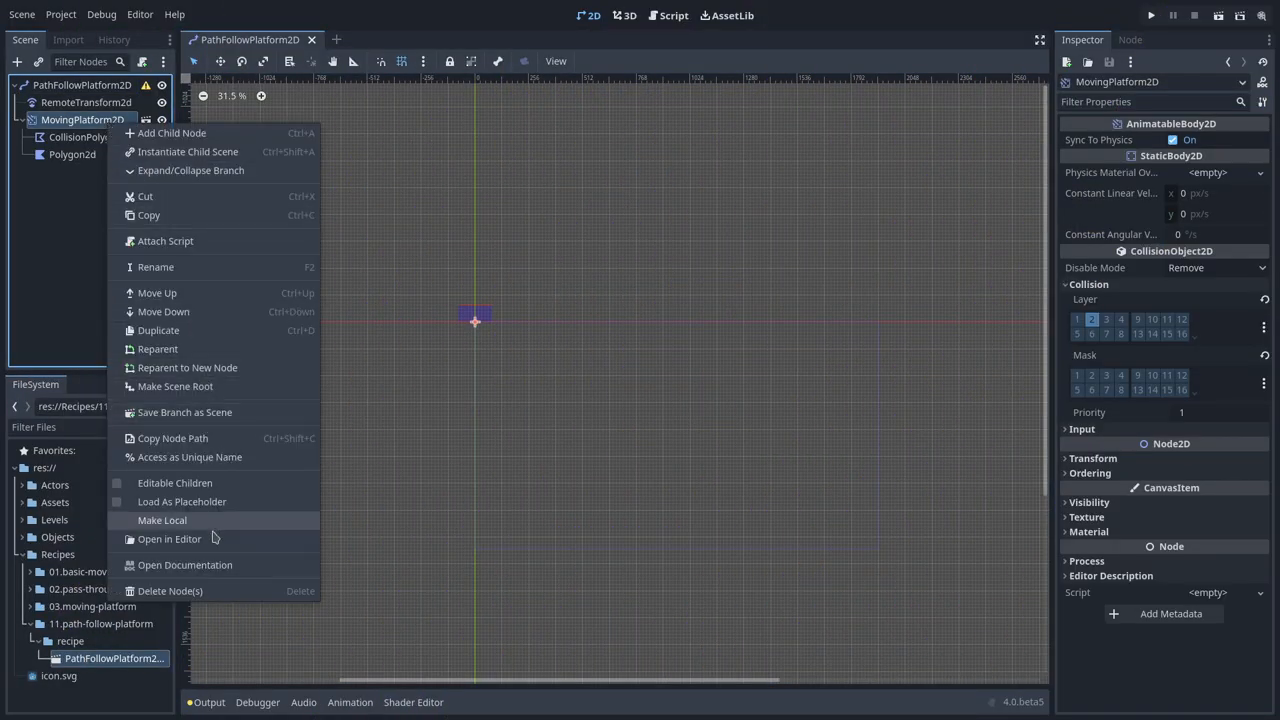
click(166, 591)
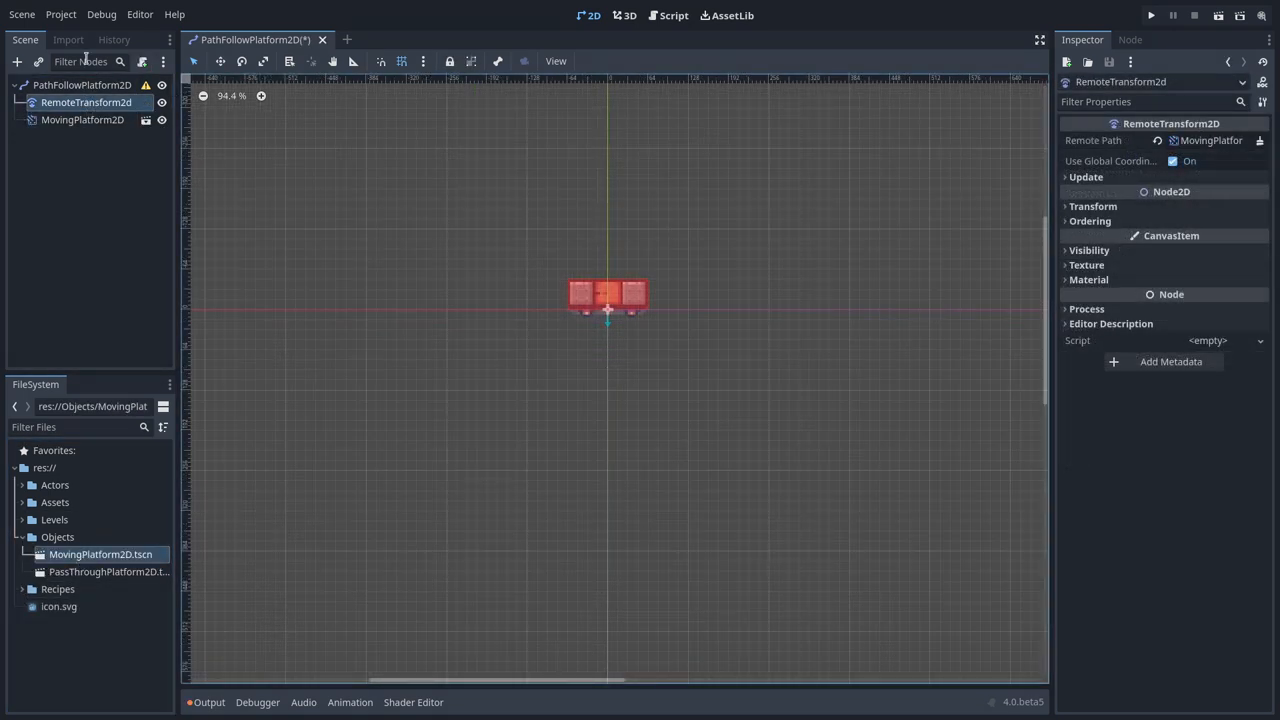
click(29, 14)
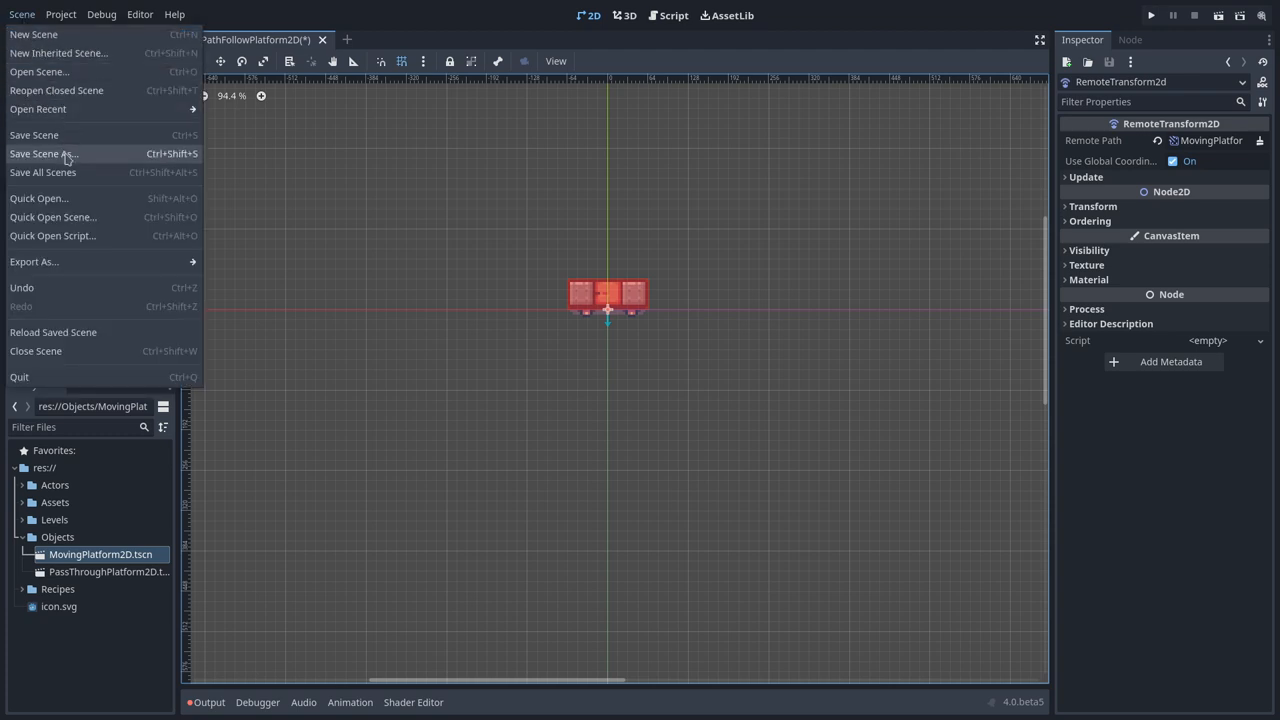
click(42, 153)
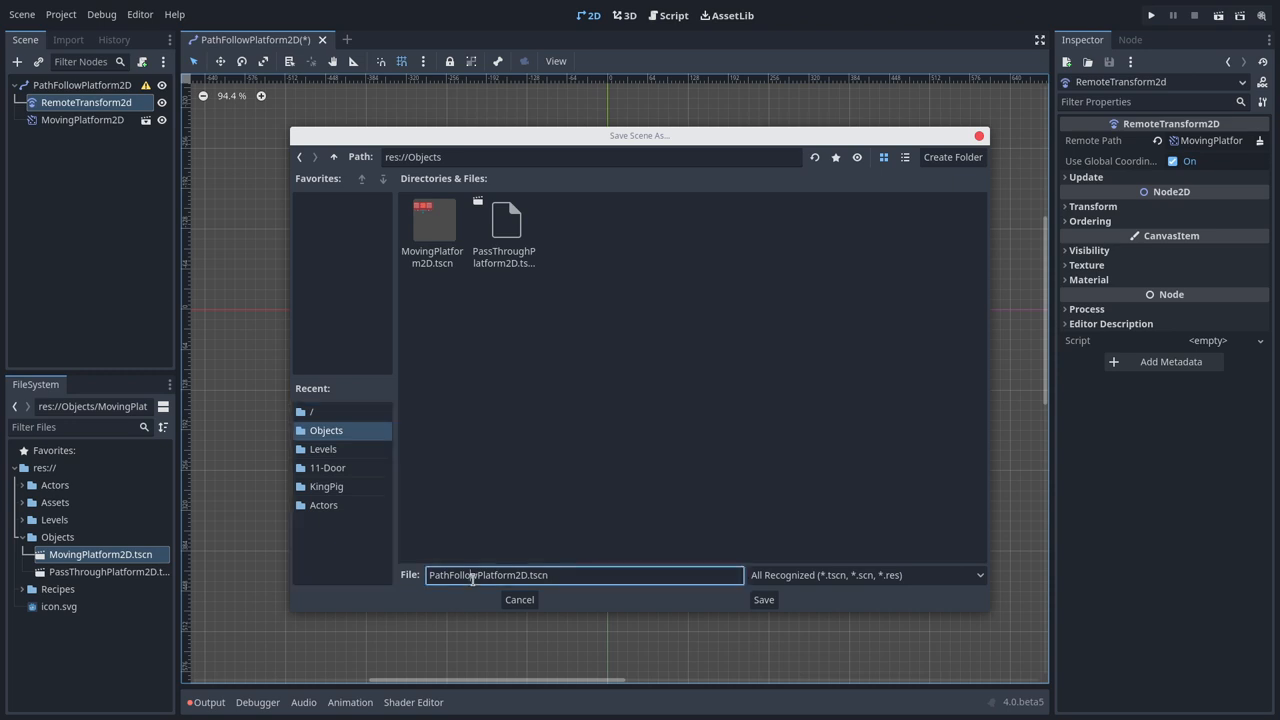
click(763, 600)
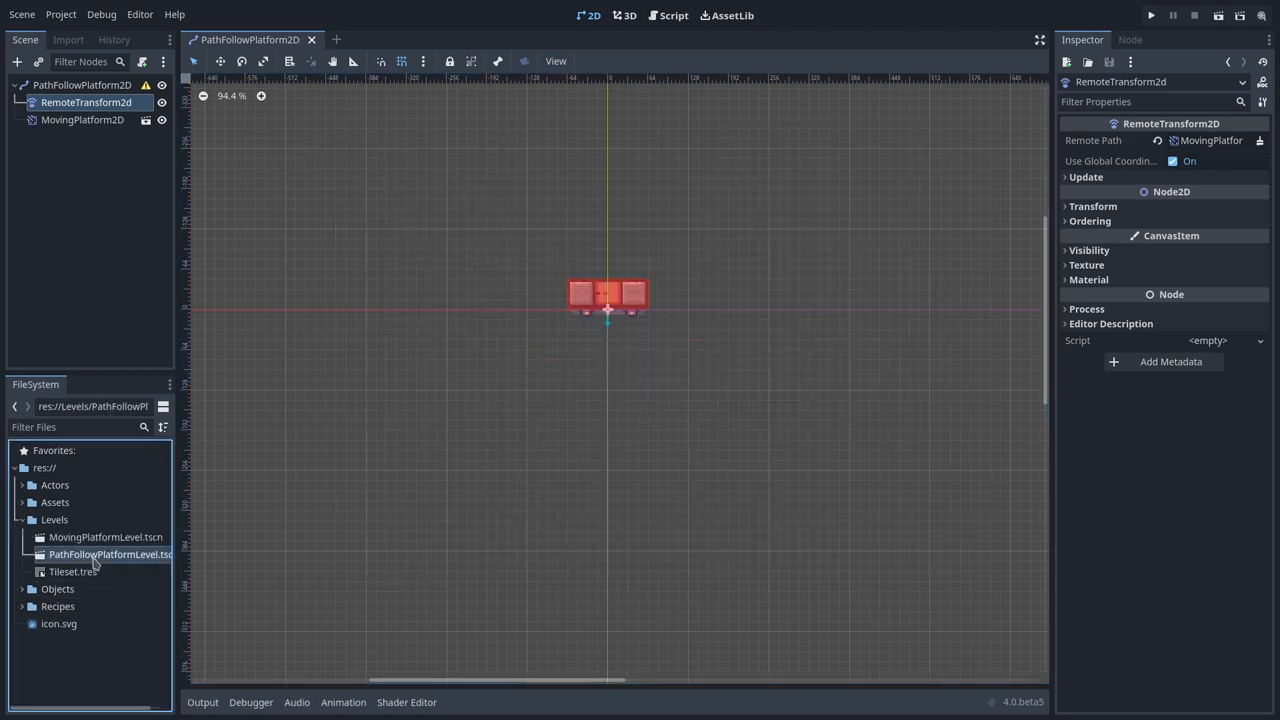
Step: Open PathFollowPlatformLevel, add a Path2D for the platform, and assign it a New Curve2D
double_click(109, 554)
text(pat)
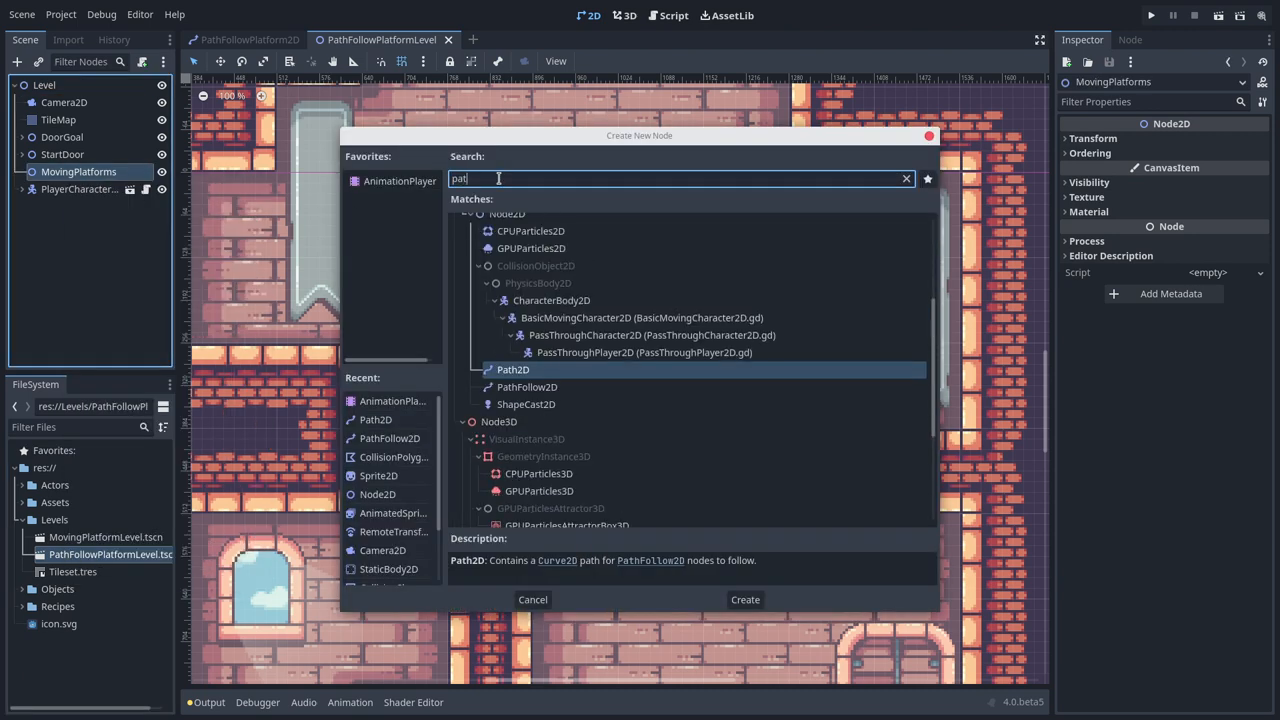
click(745, 599)
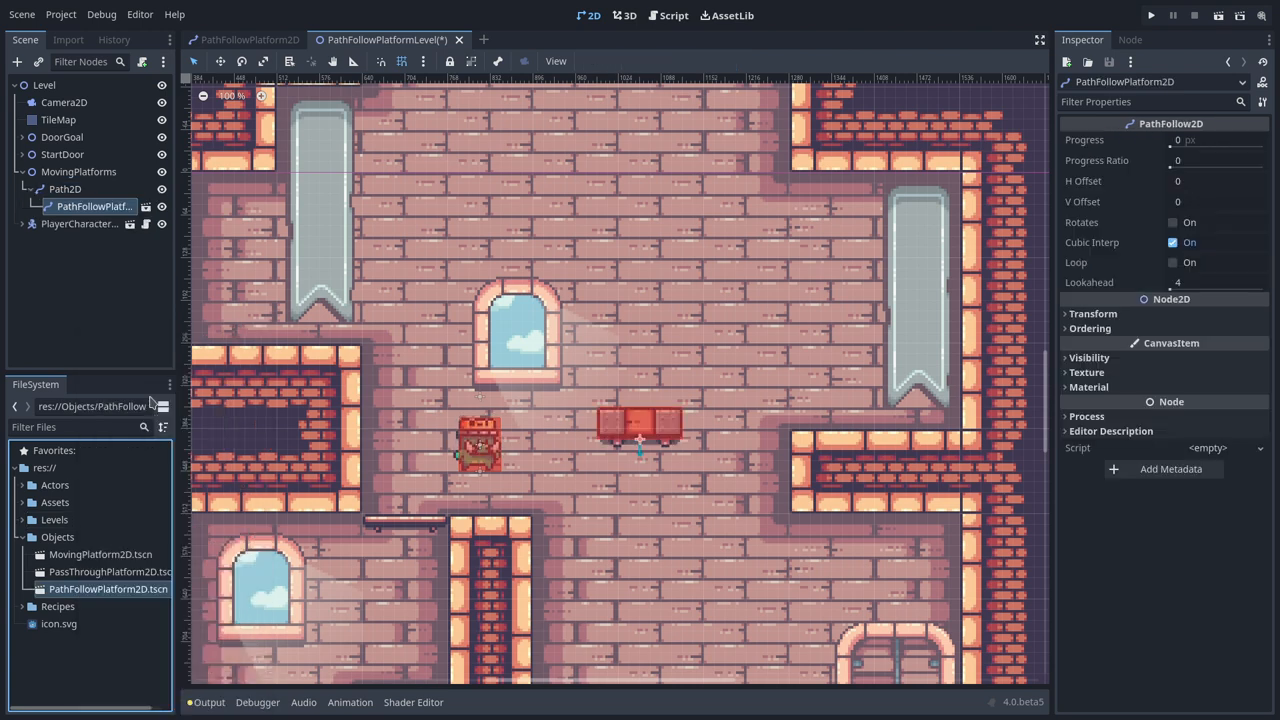
click(65, 189)
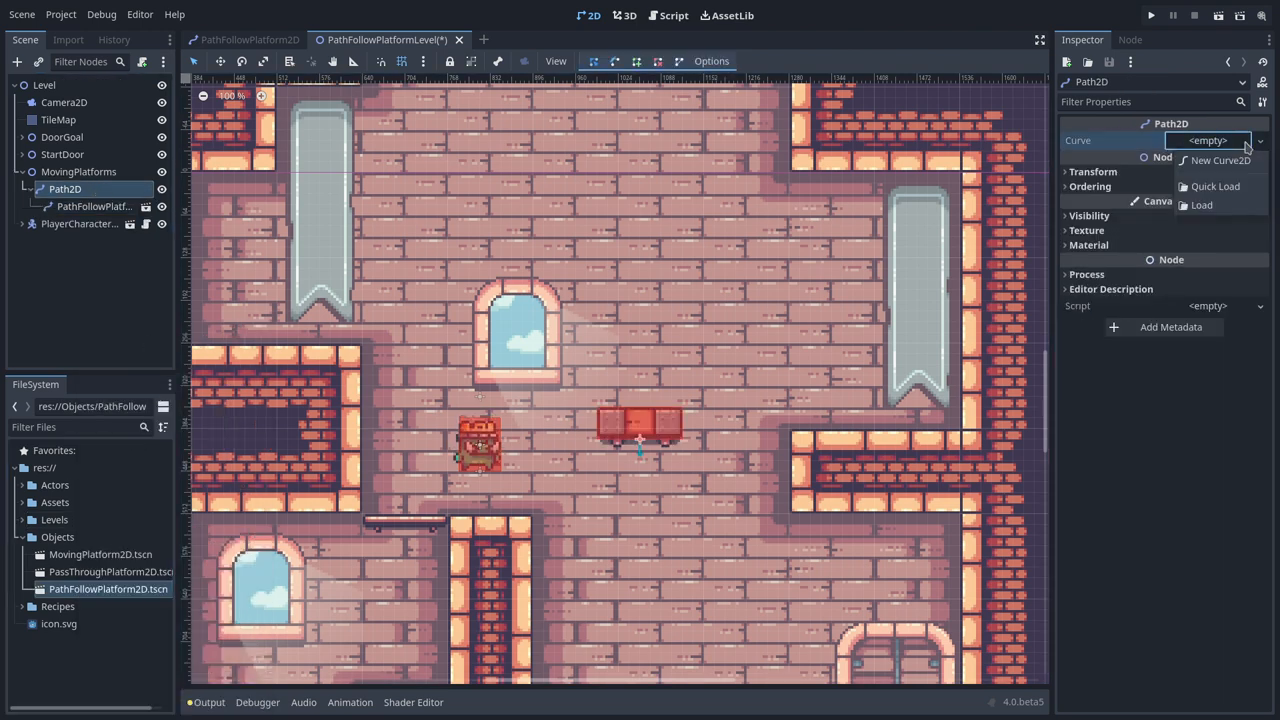
click(1219, 161)
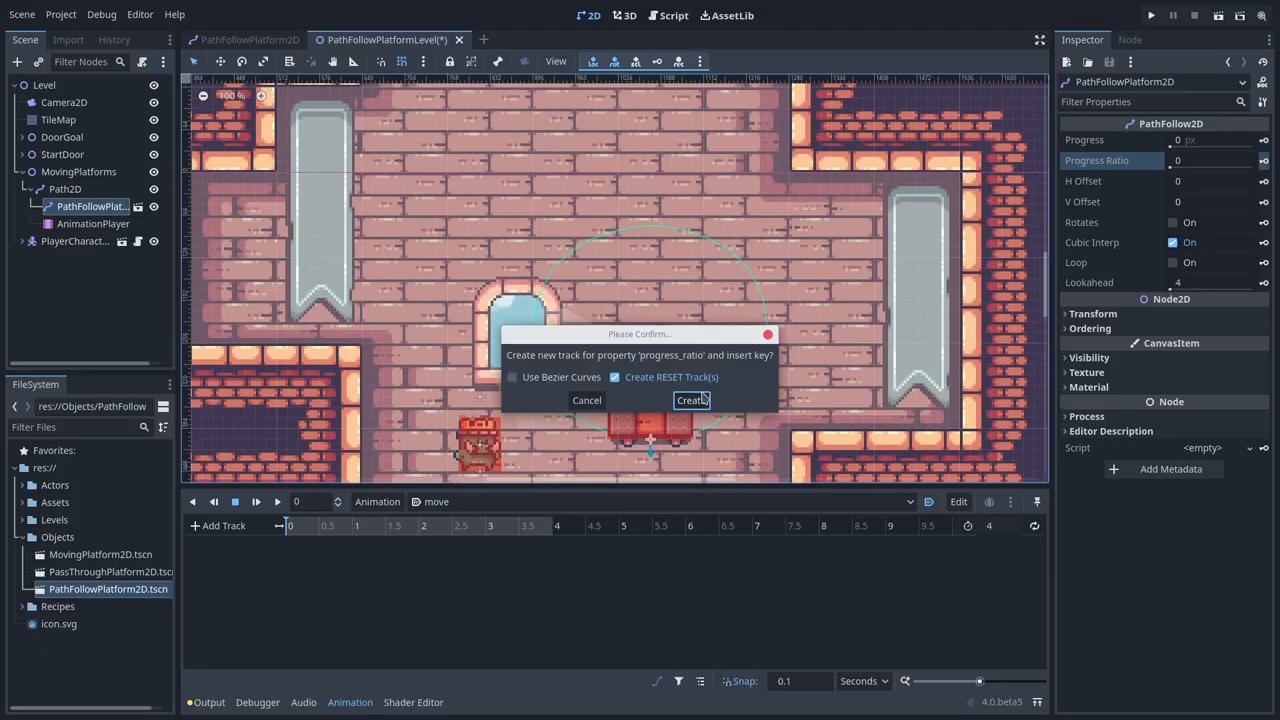
Step: Key Progress Ratio 0 at 0s and 1 at 4s in 'move', enable looping, and play it
click(690, 401)
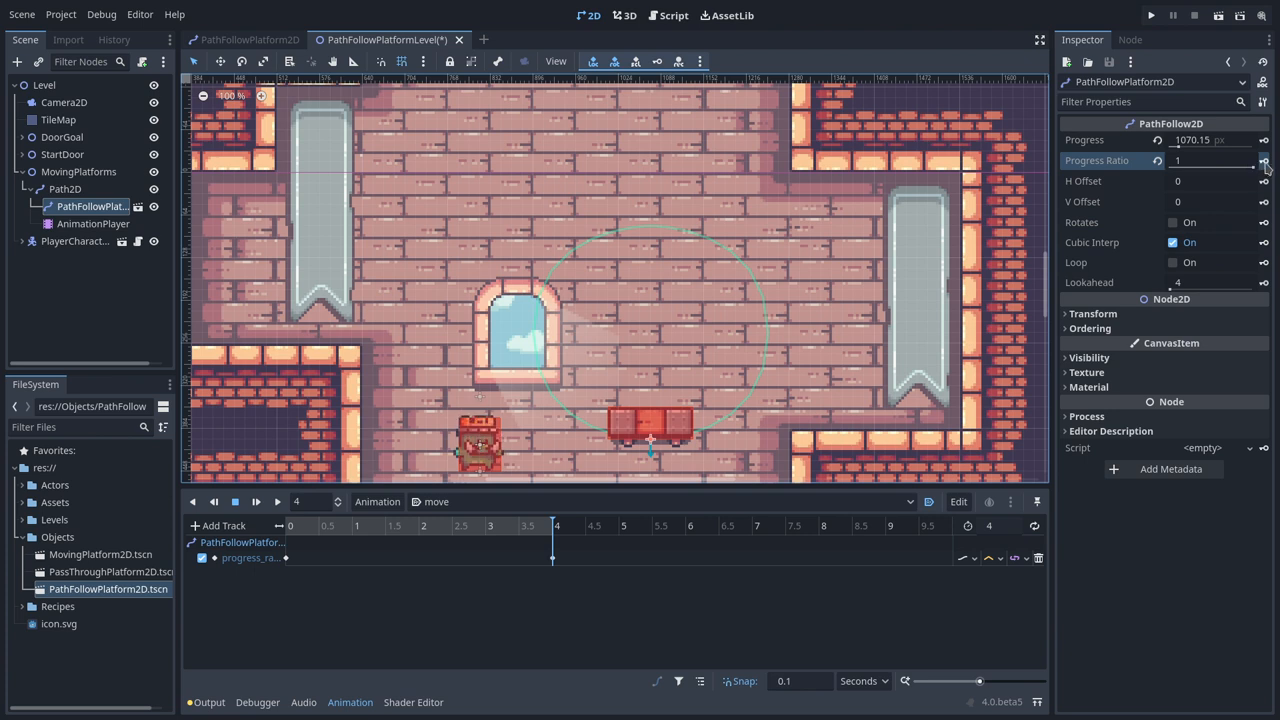
click(256, 501)
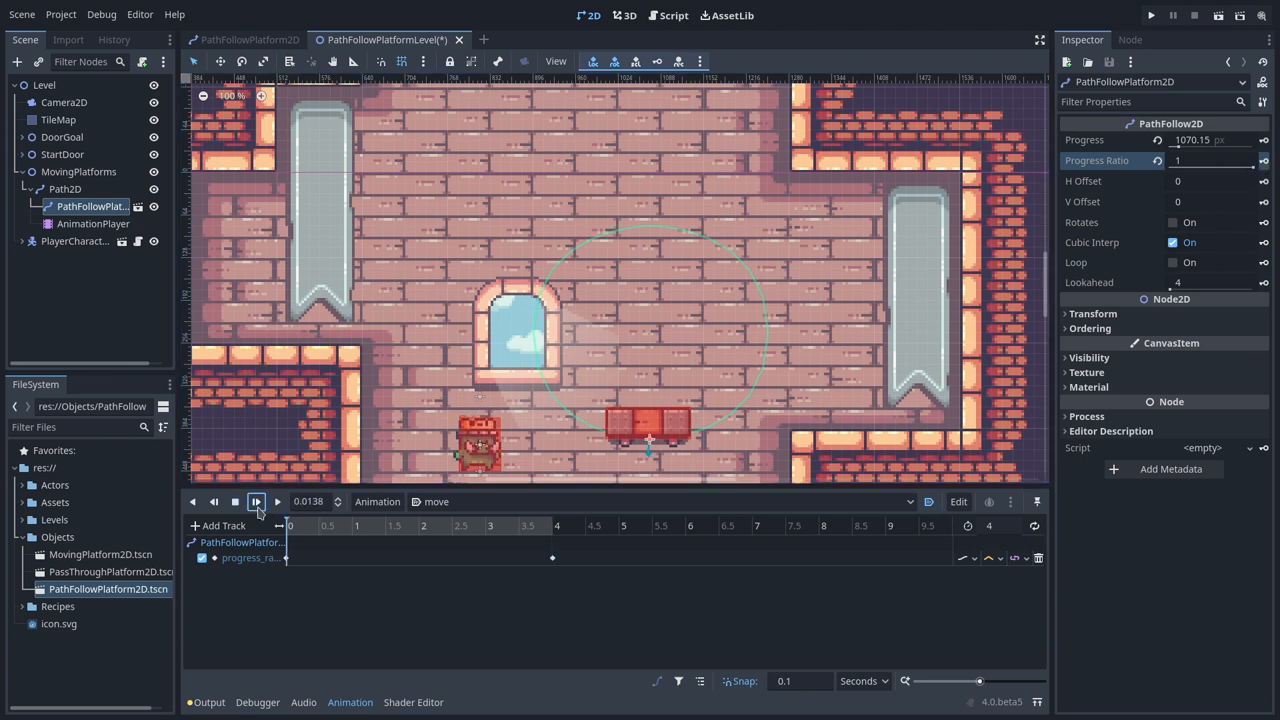
click(256, 501)
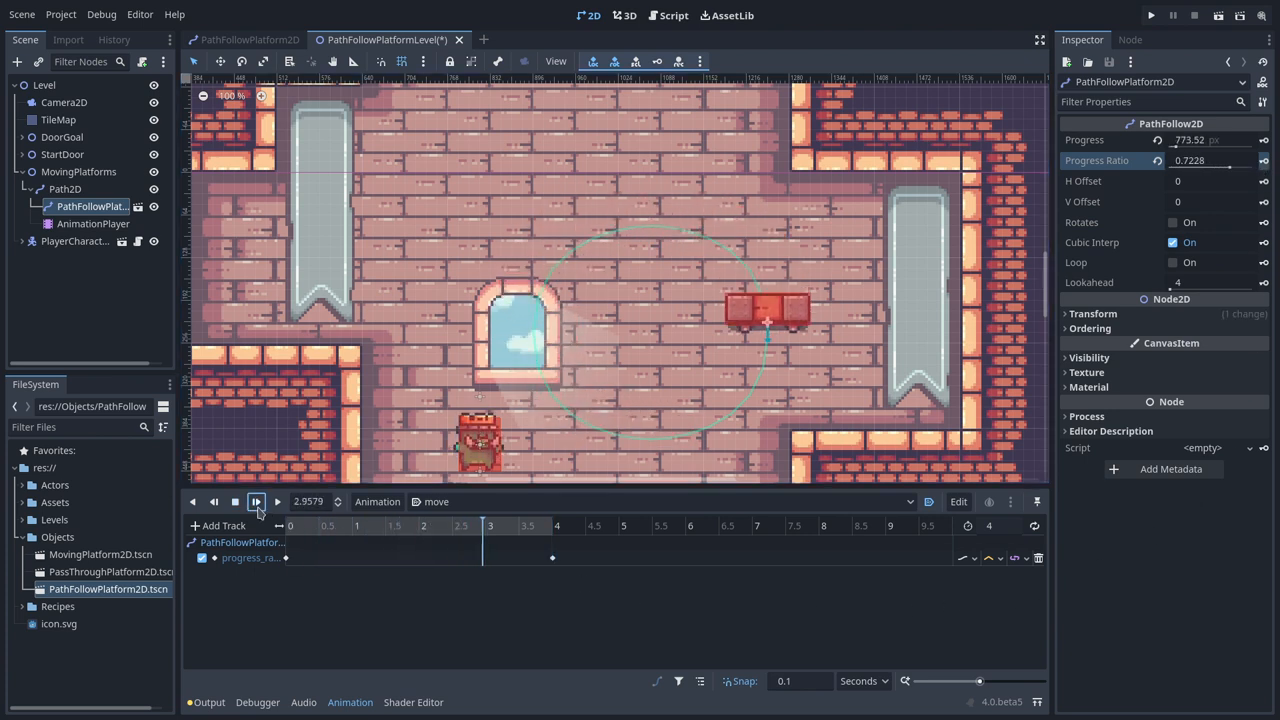
click(256, 501)
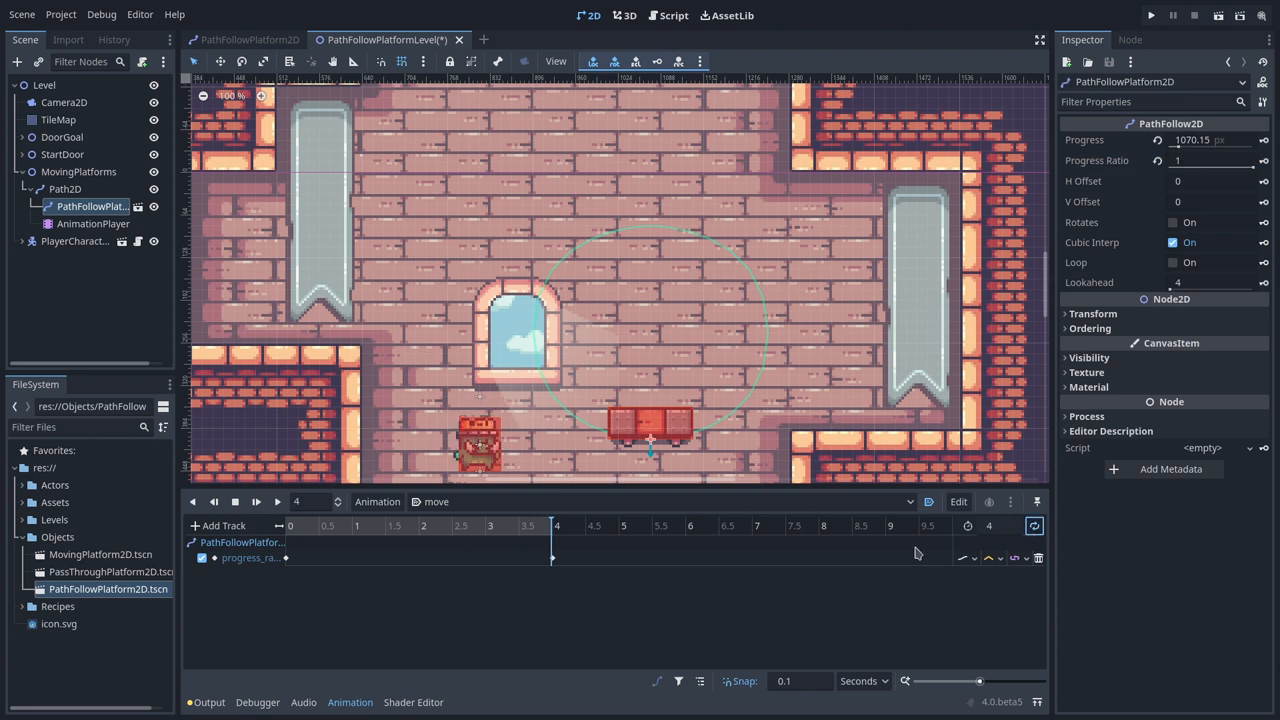
click(256, 501)
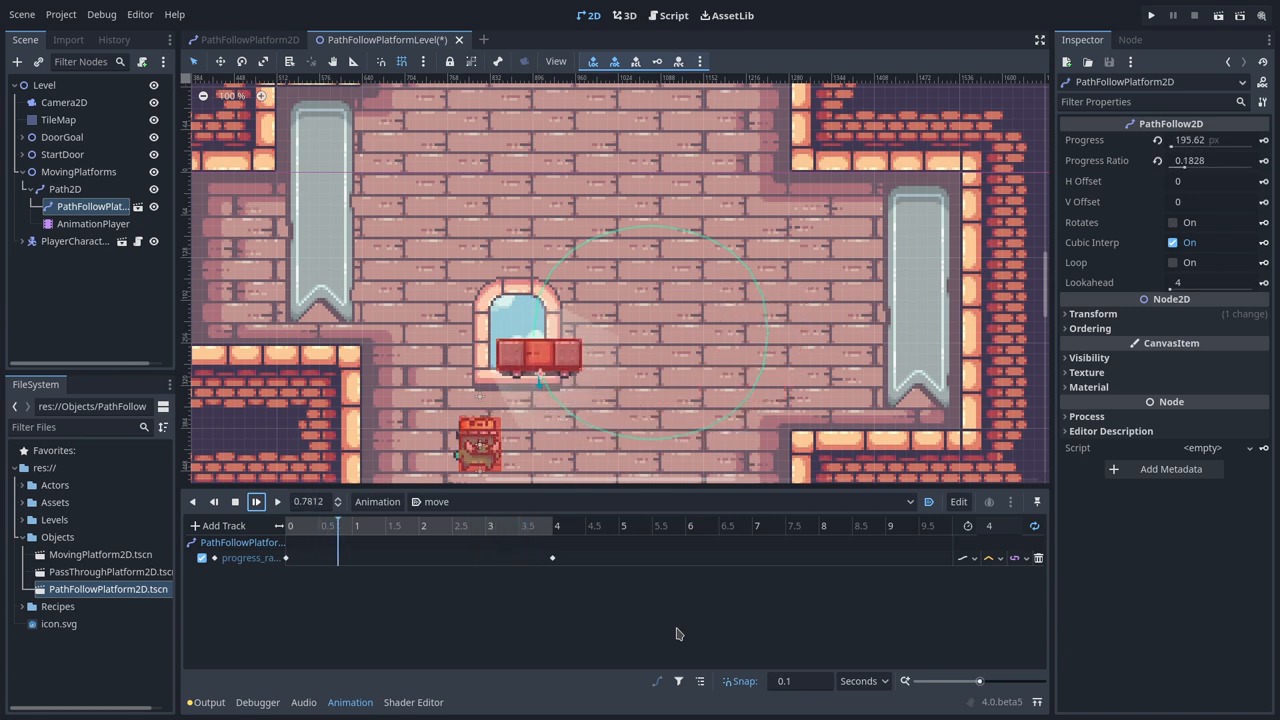
click(255, 501)
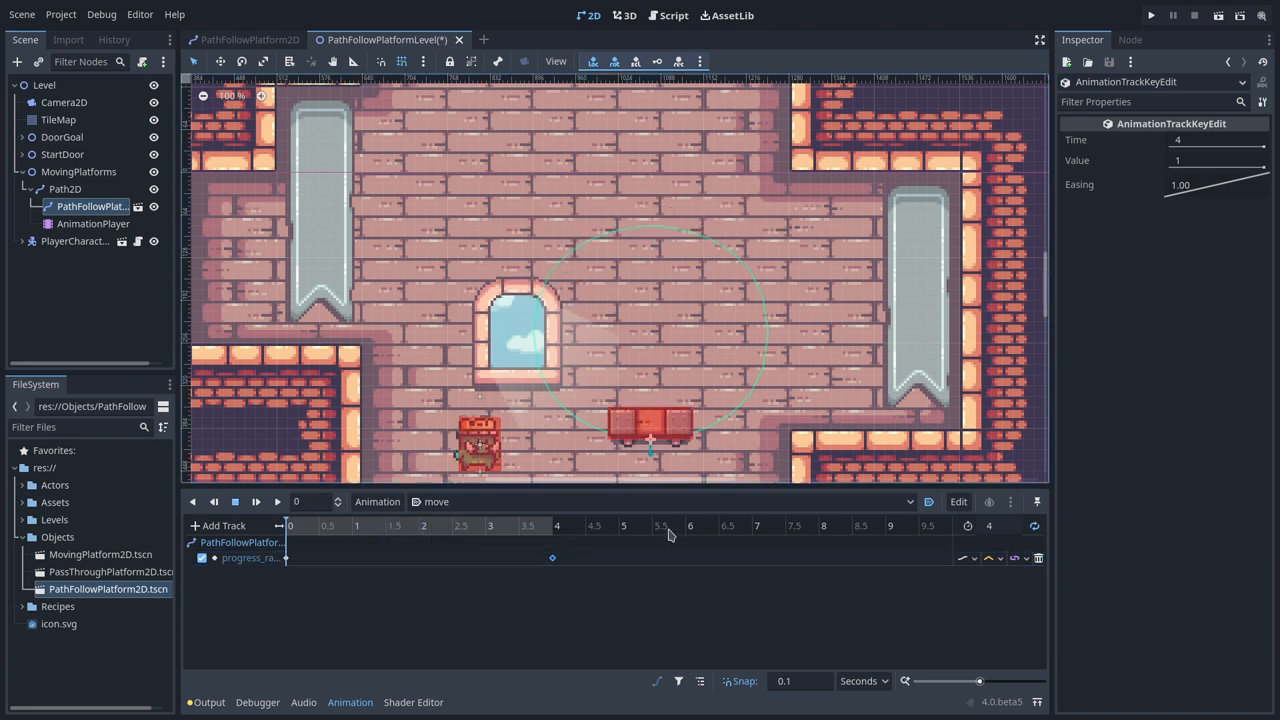
mouse_move(1034, 526)
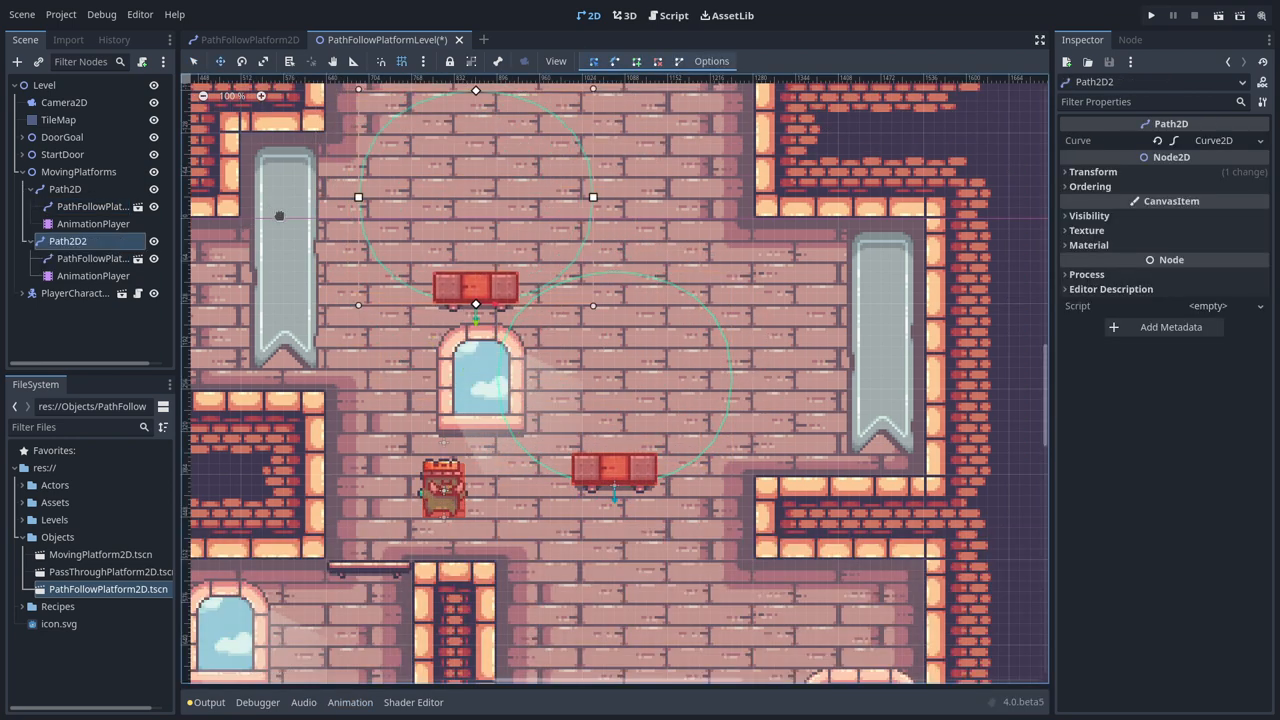
Step: Give Path2D2 a New Curve2D with drawn points and set the move animation to 3 seconds
click(1227, 140)
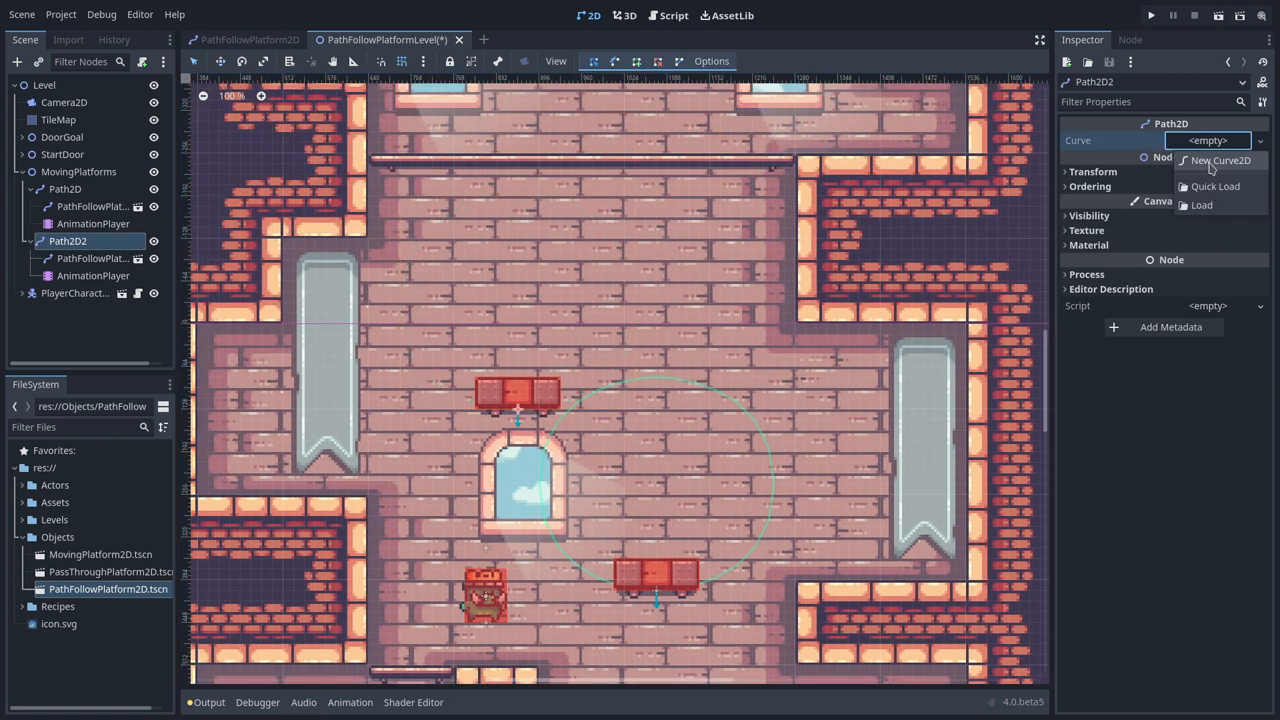
click(1216, 162)
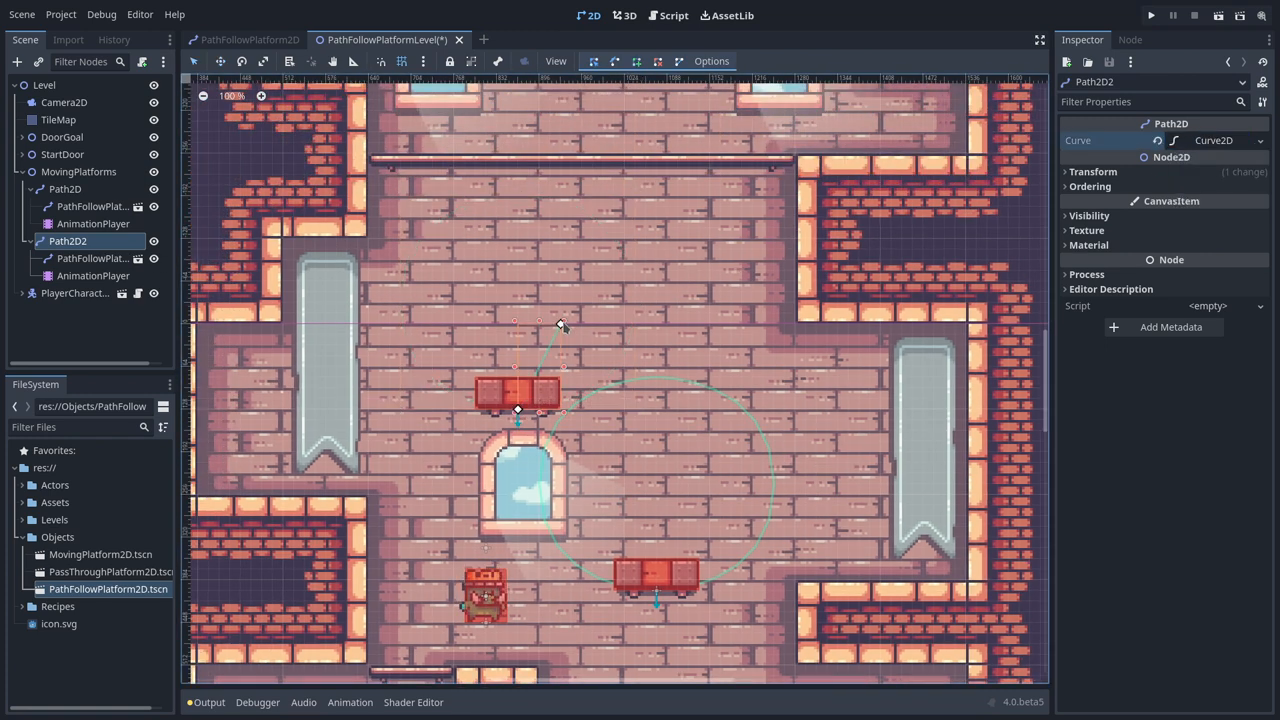
click(93, 275)
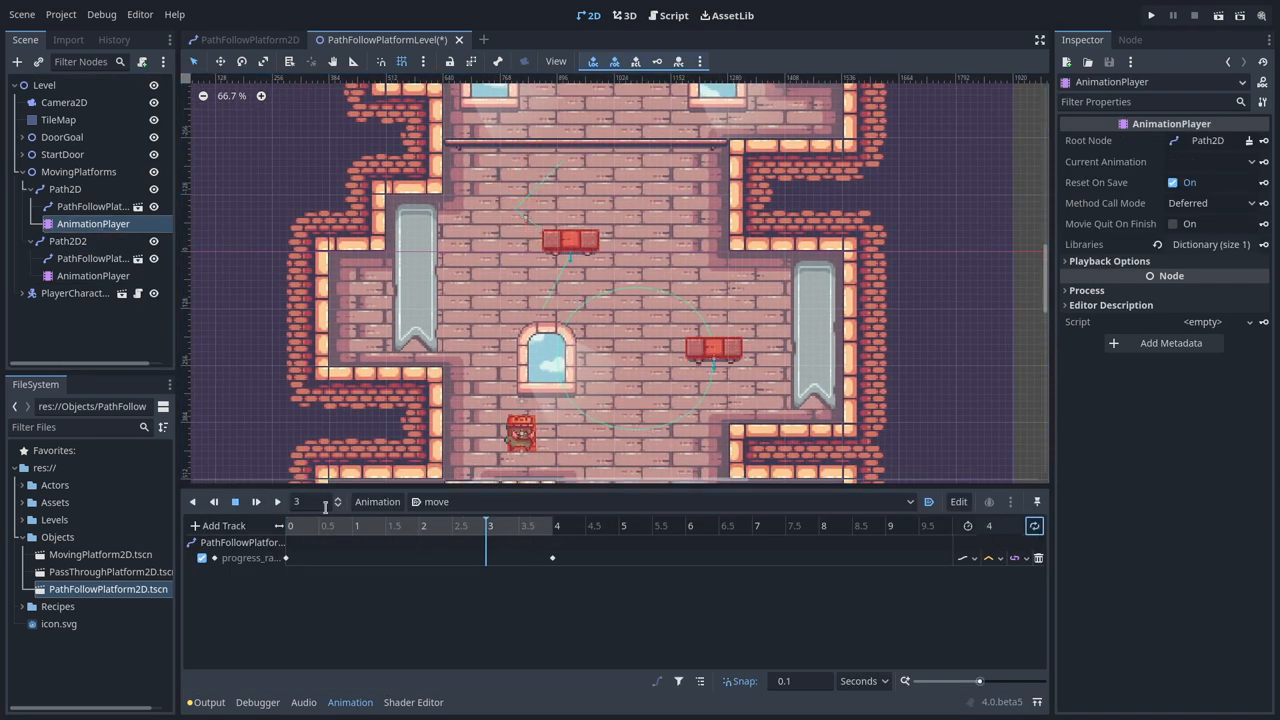
click(256, 502)
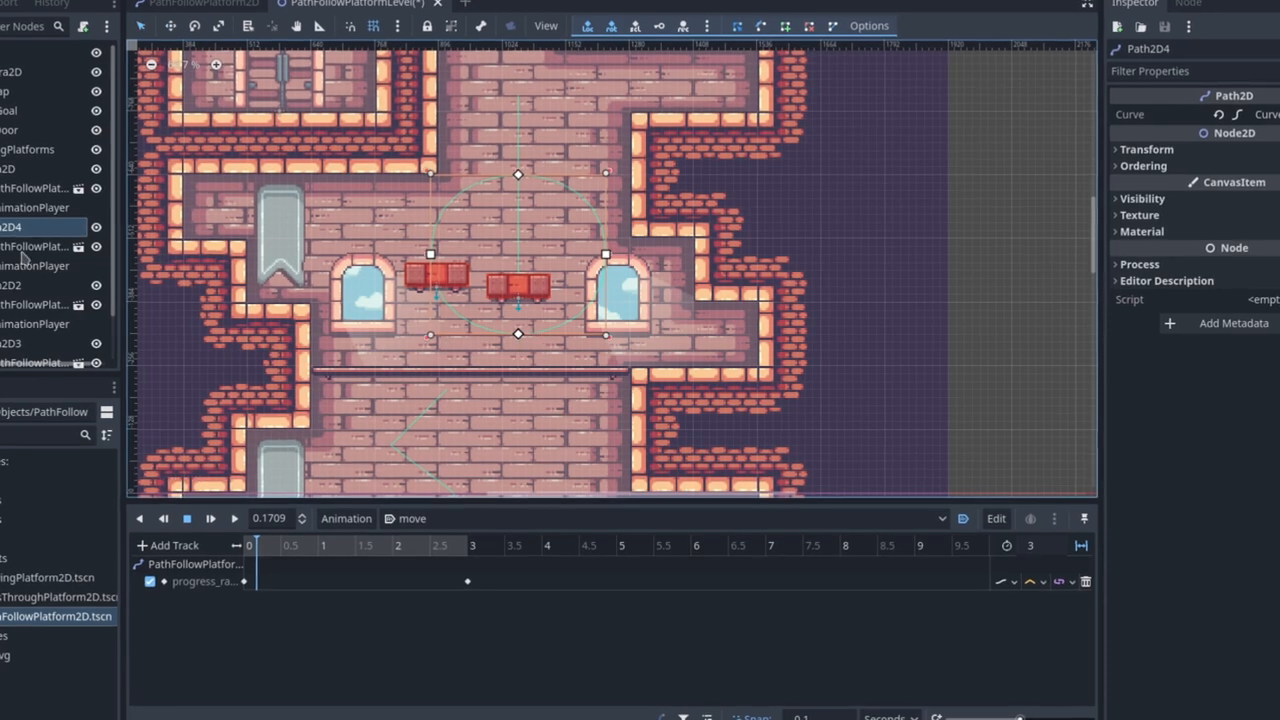
click(40, 342)
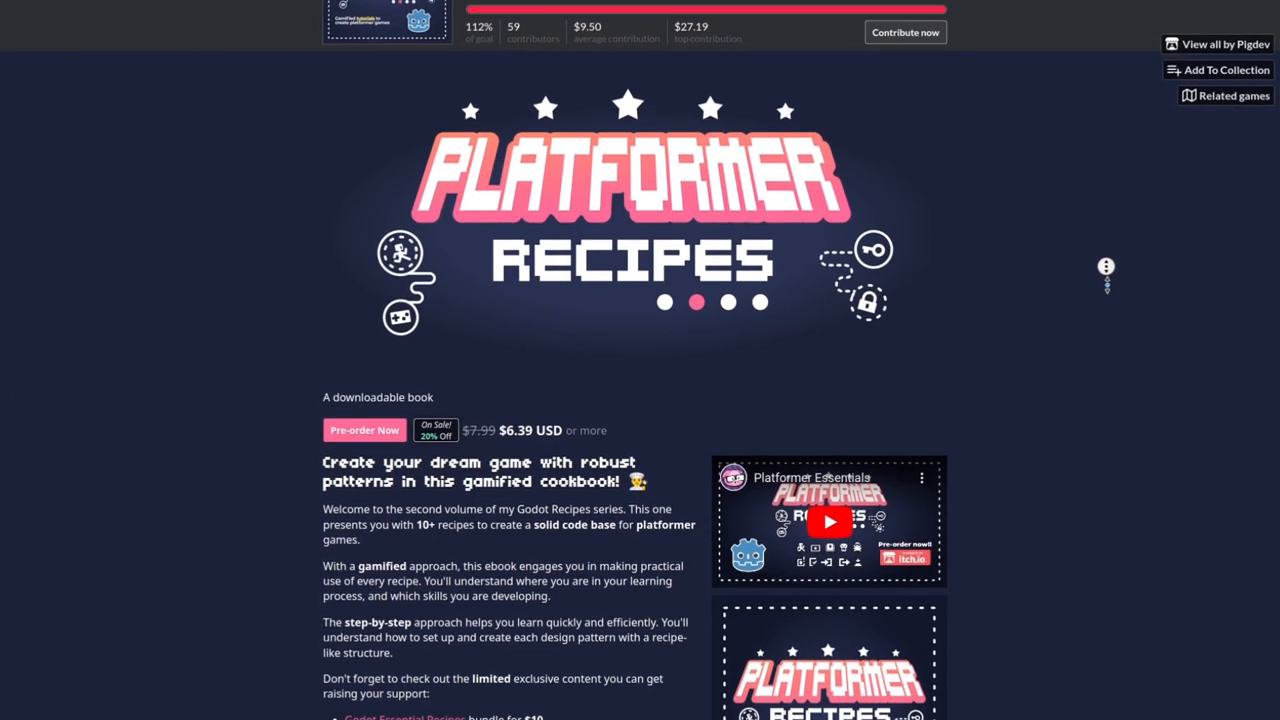
Step: Scroll down the itch.io pre-order sale page to its sales goal and boss-battle recipe funding
scroll(down, 3)
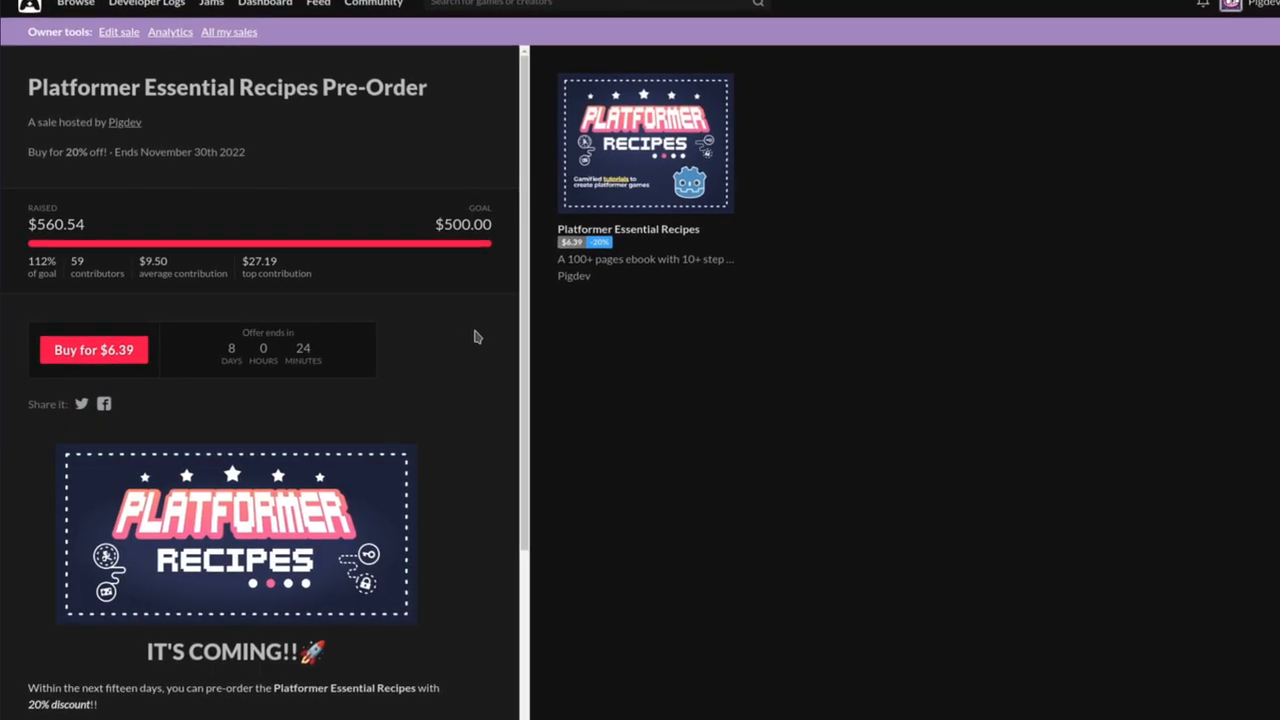
scroll(down, 3)
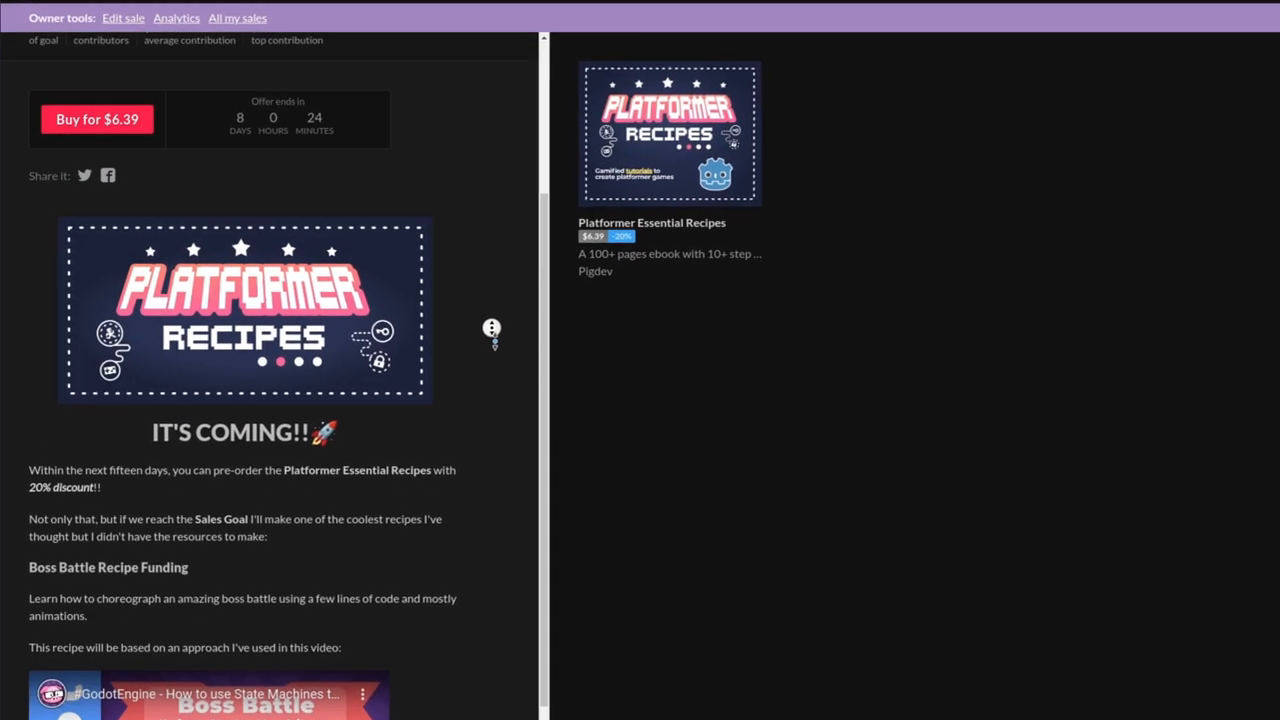